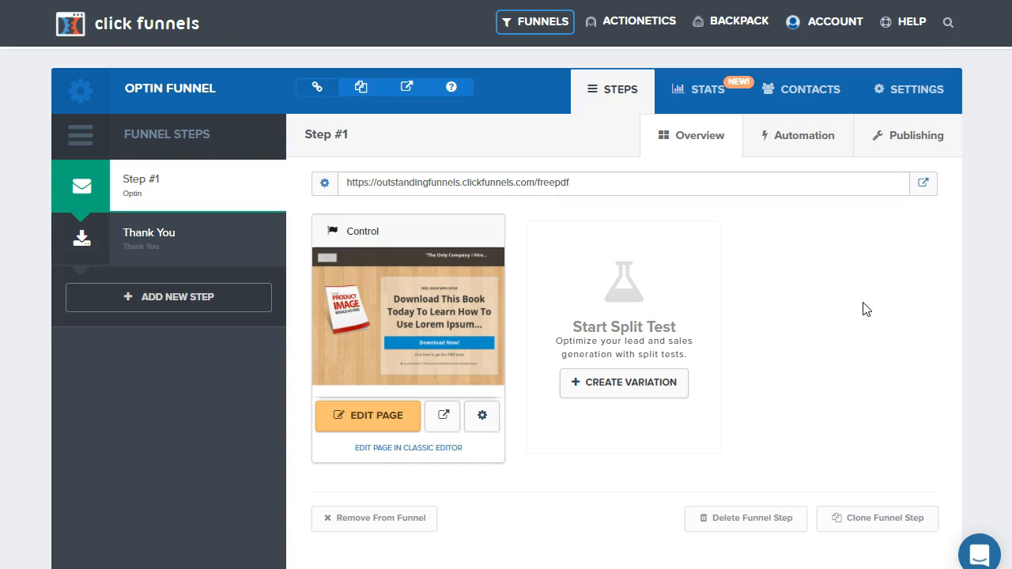
# Step: Go to the account's Manage Digital Assets page from the Account menu
pyautogui.click(835, 22)
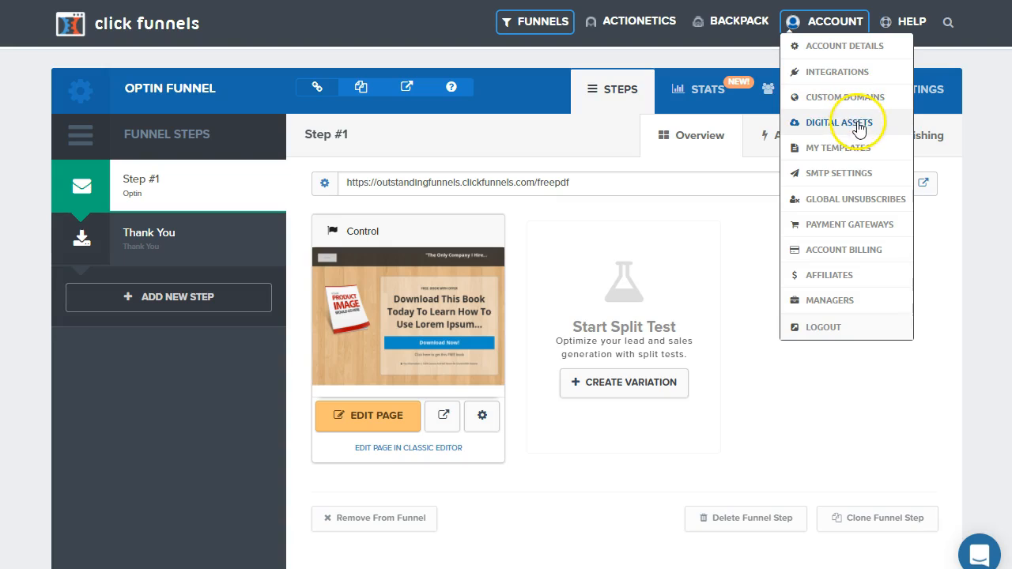
pyautogui.click(841, 122)
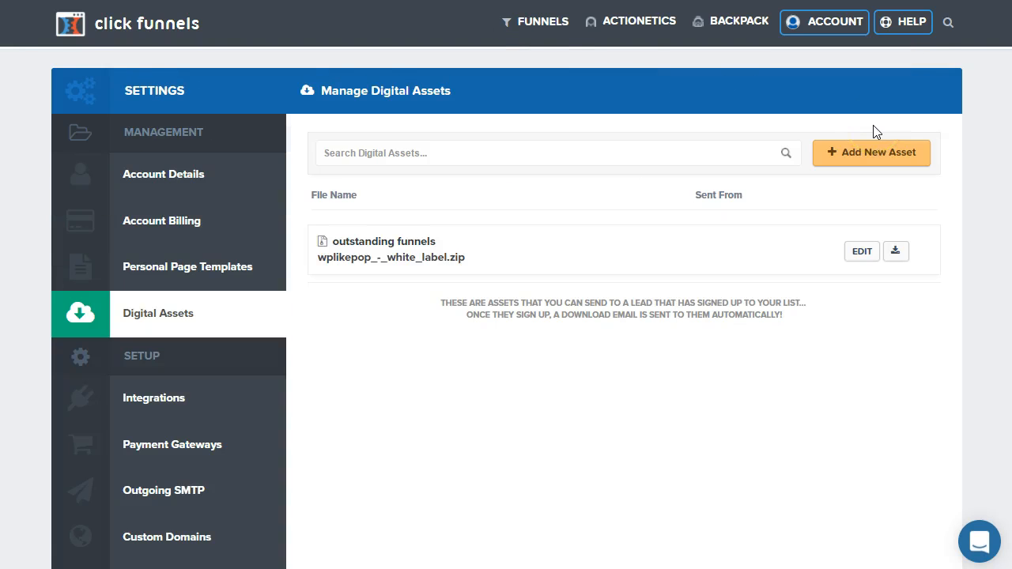
pyautogui.moveTo(861, 250)
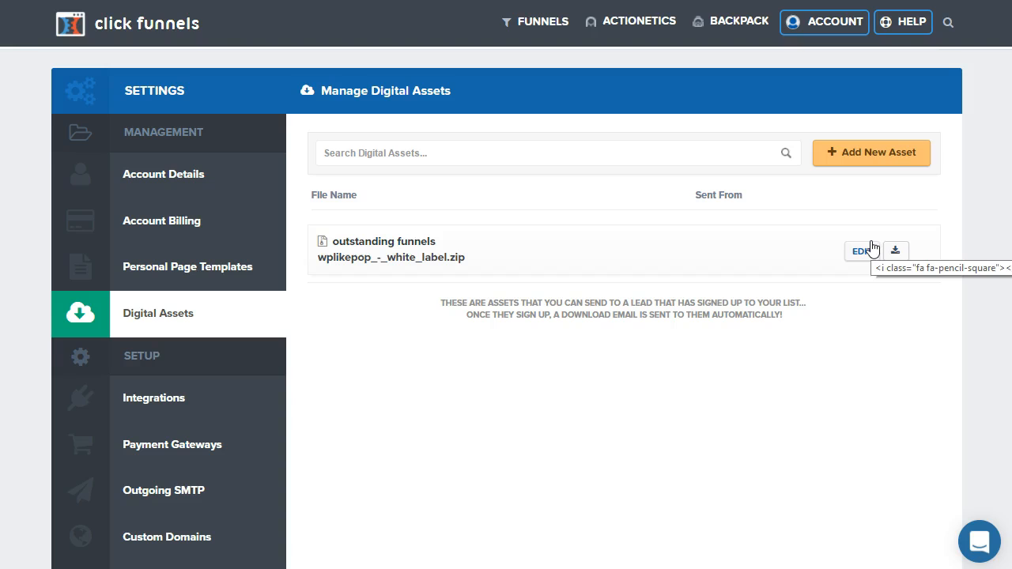
pyautogui.moveTo(870, 162)
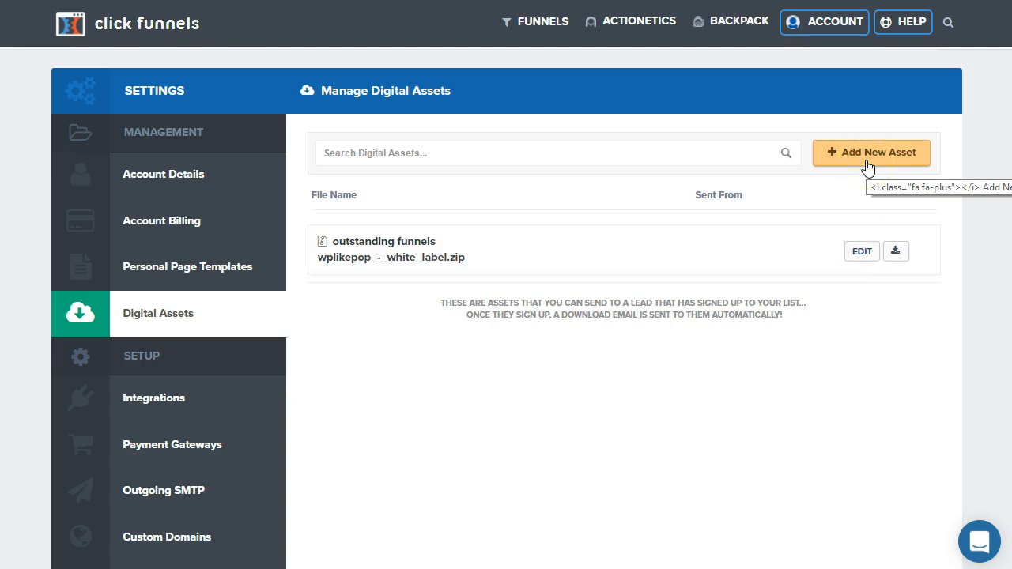
# Step: Start a new digital asset and focus its Name field
pyautogui.click(870, 152)
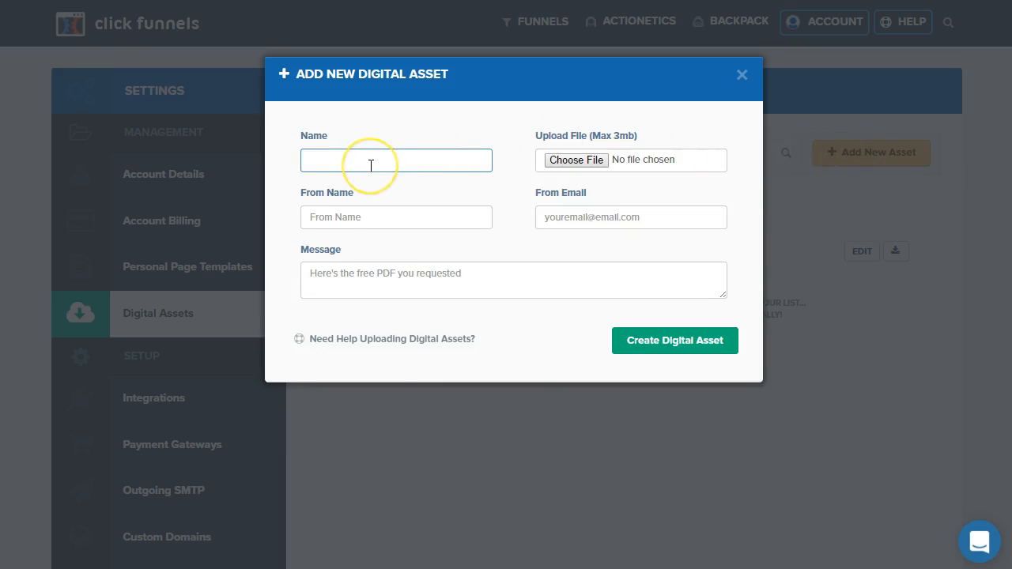
pyautogui.moveTo(503, 234)
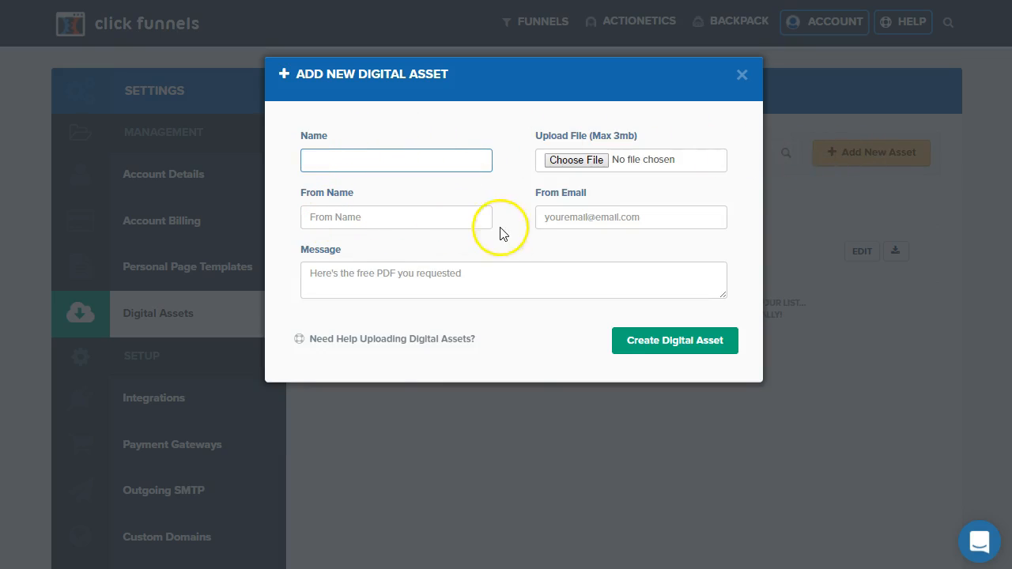
pyautogui.click(395, 160)
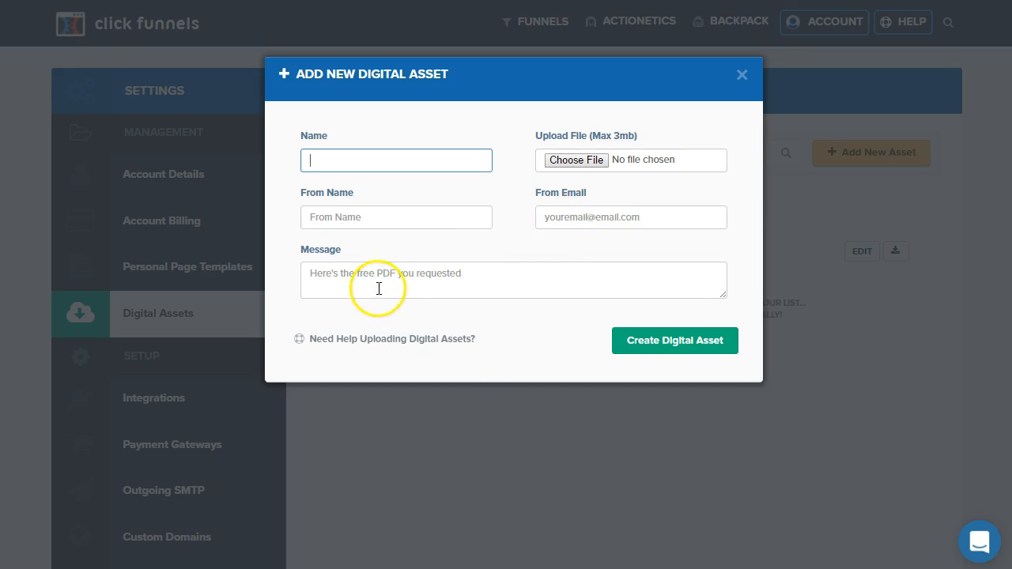
pyautogui.moveTo(580, 288)
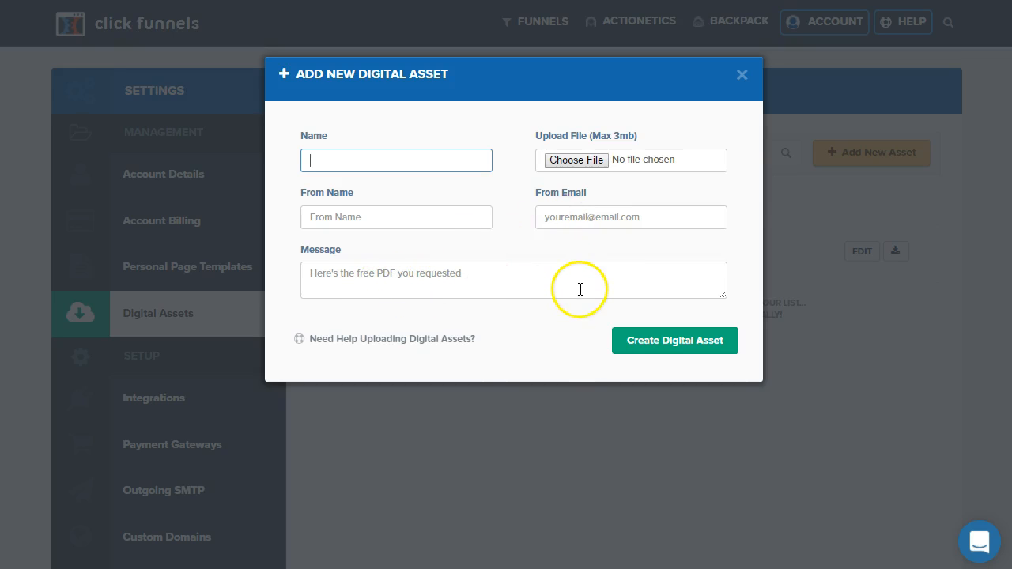
pyautogui.moveTo(604, 162)
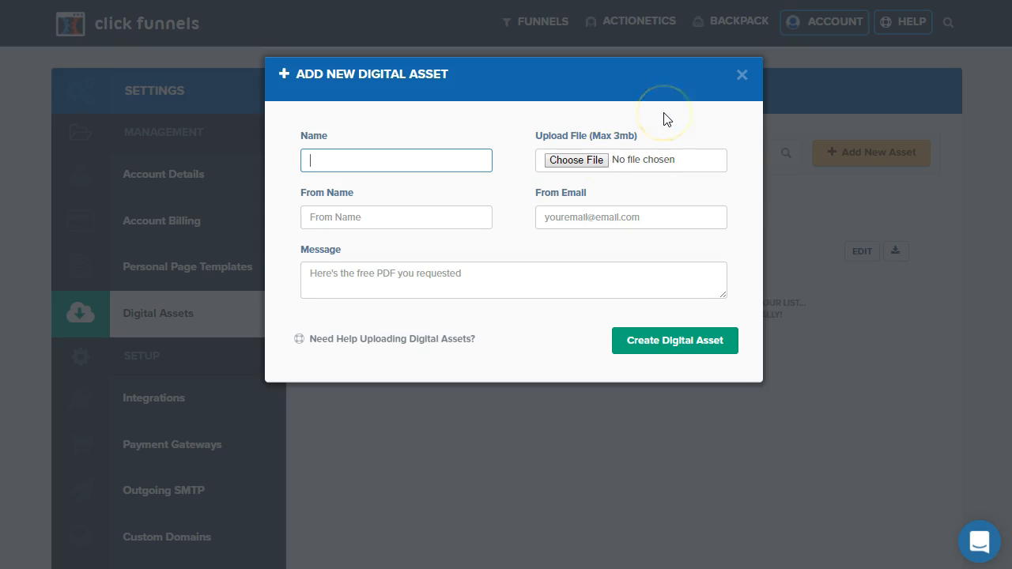
pyautogui.moveTo(498, 119)
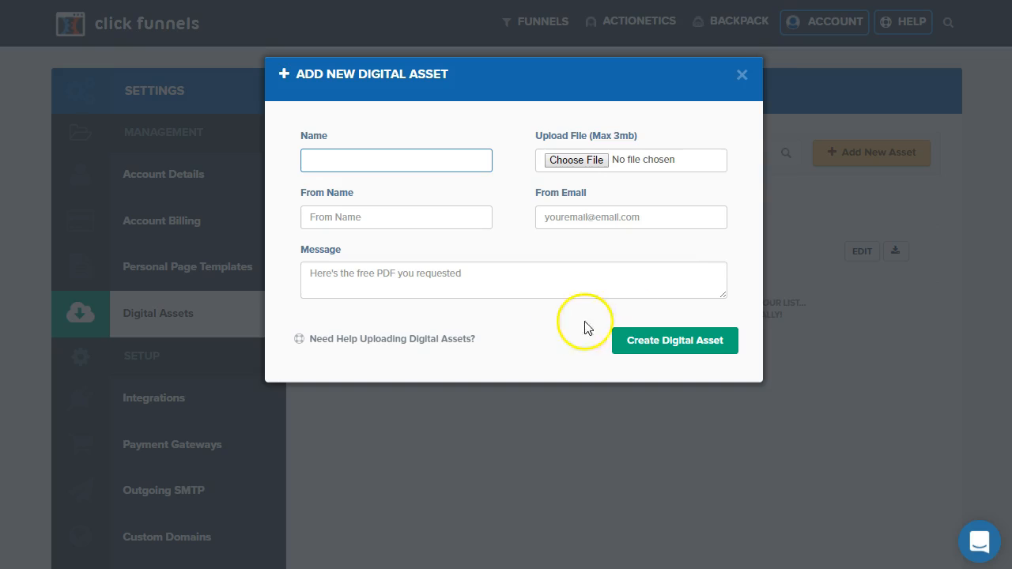
# Step: Cancel the new asset, view the outstanding funnels asset's file path, then close without saving
pyautogui.click(741, 74)
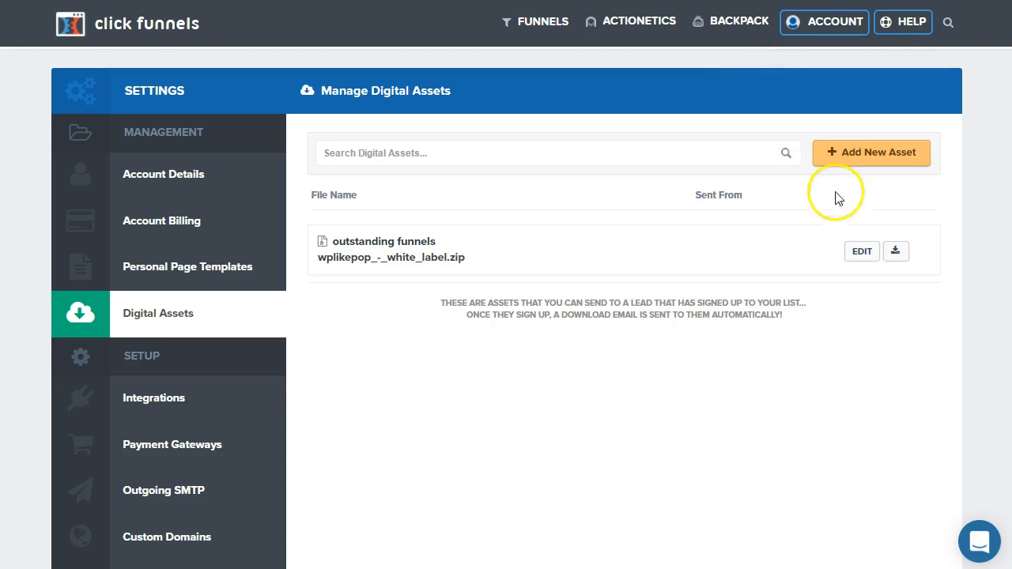
pyautogui.click(860, 250)
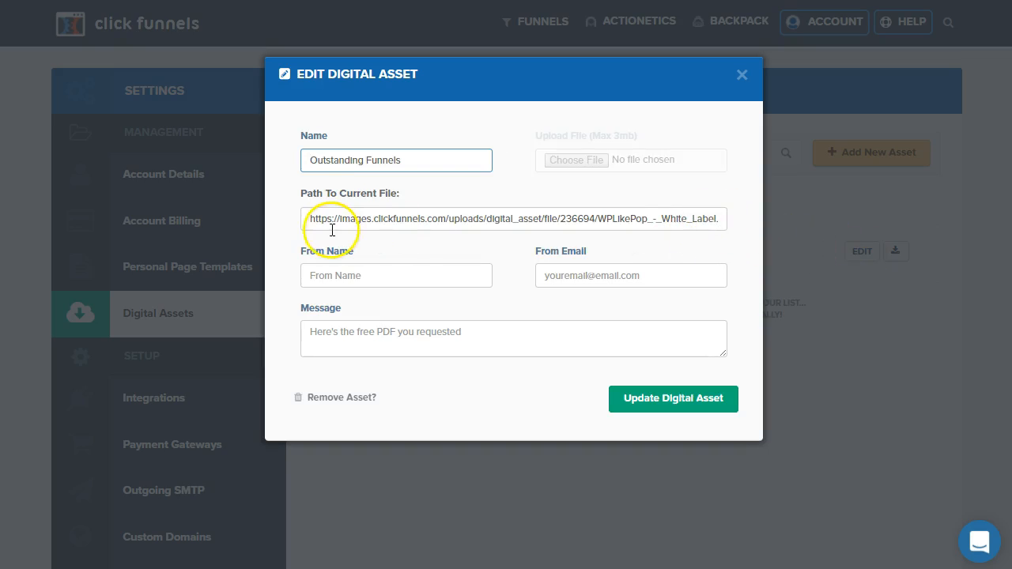
pyautogui.tripleClick(514, 218)
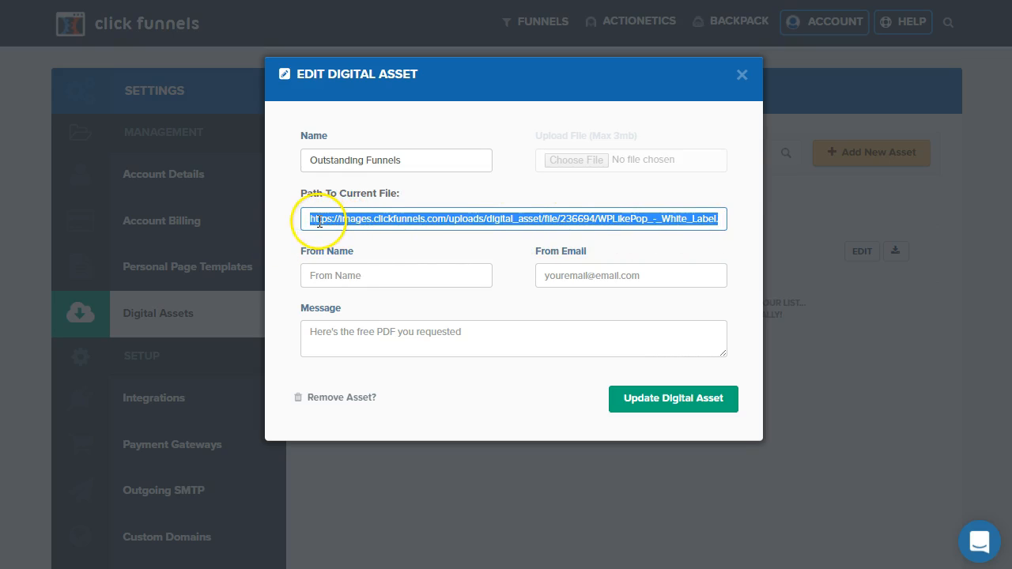
pyautogui.click(316, 219)
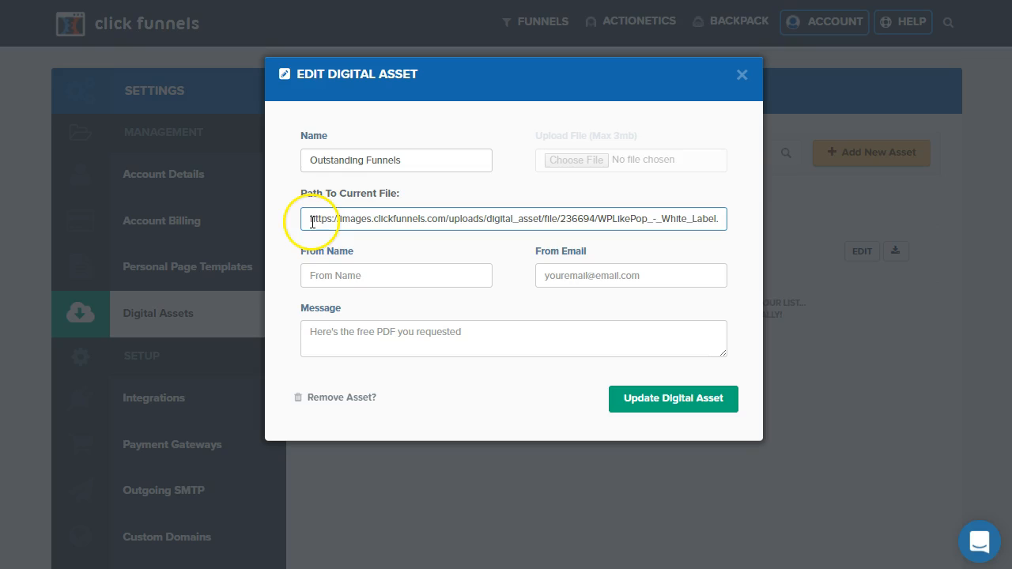
pyautogui.doubleClick(316, 218)
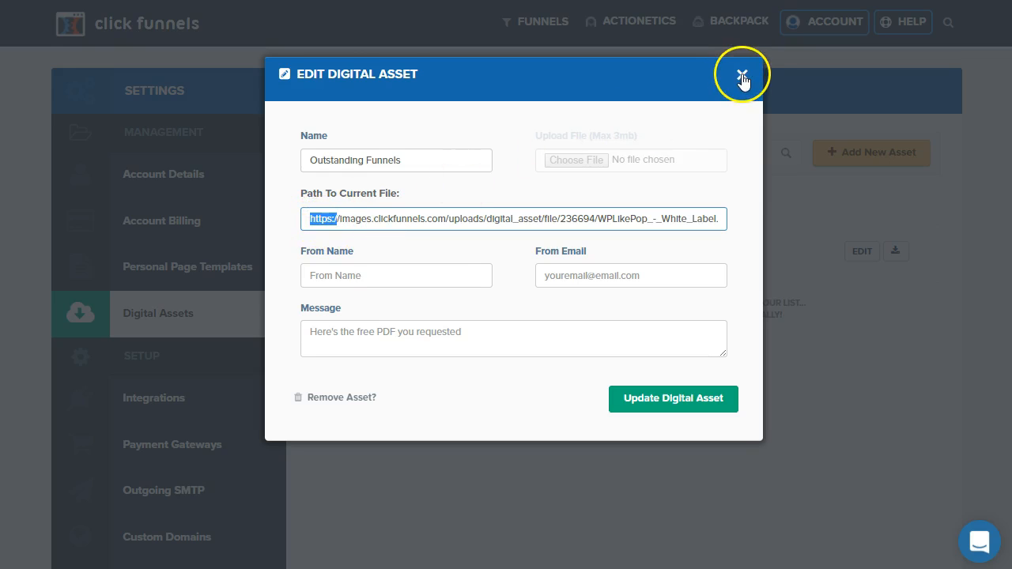
pyautogui.click(741, 74)
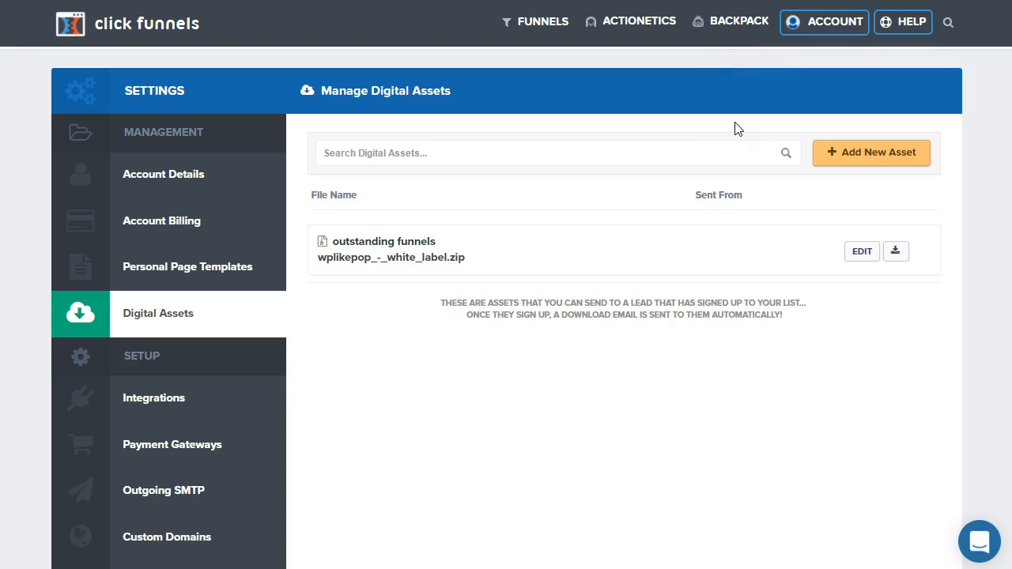
# Step: Navigate back toward the funnel's Step #1 Optin, dismissing the Account dropdown
pyautogui.click(639, 22)
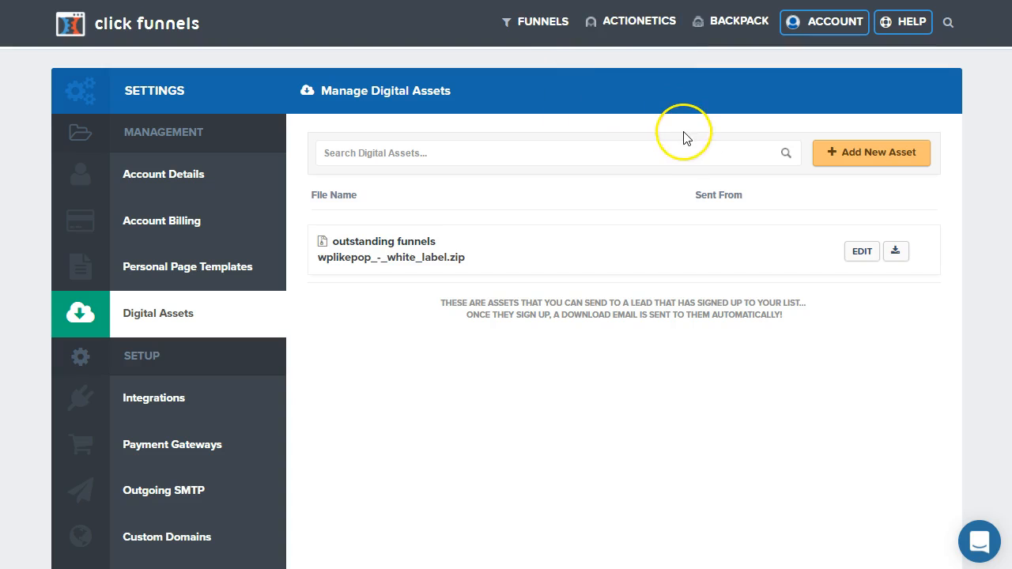
pyautogui.moveTo(852, 121)
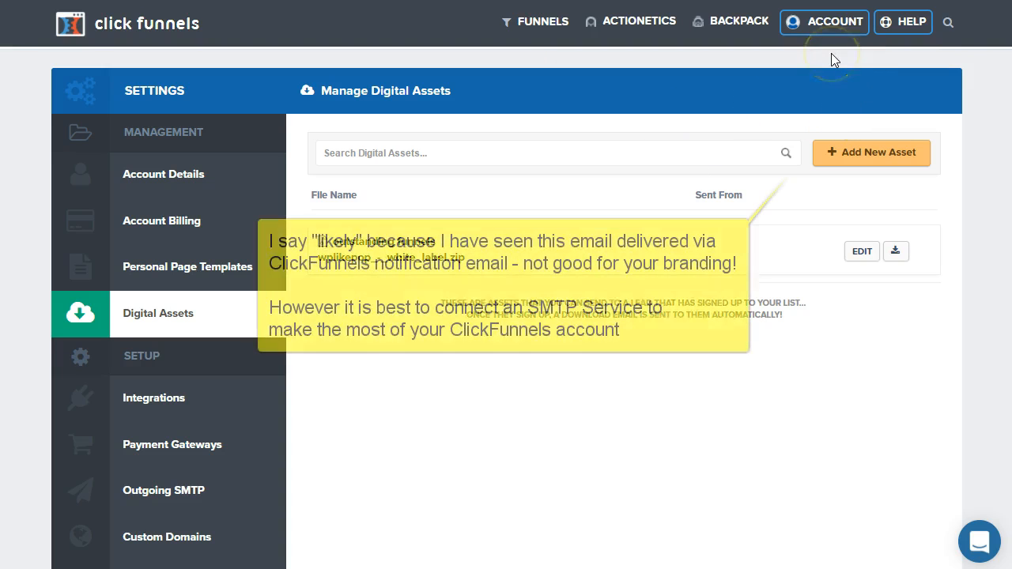
pyautogui.click(824, 22)
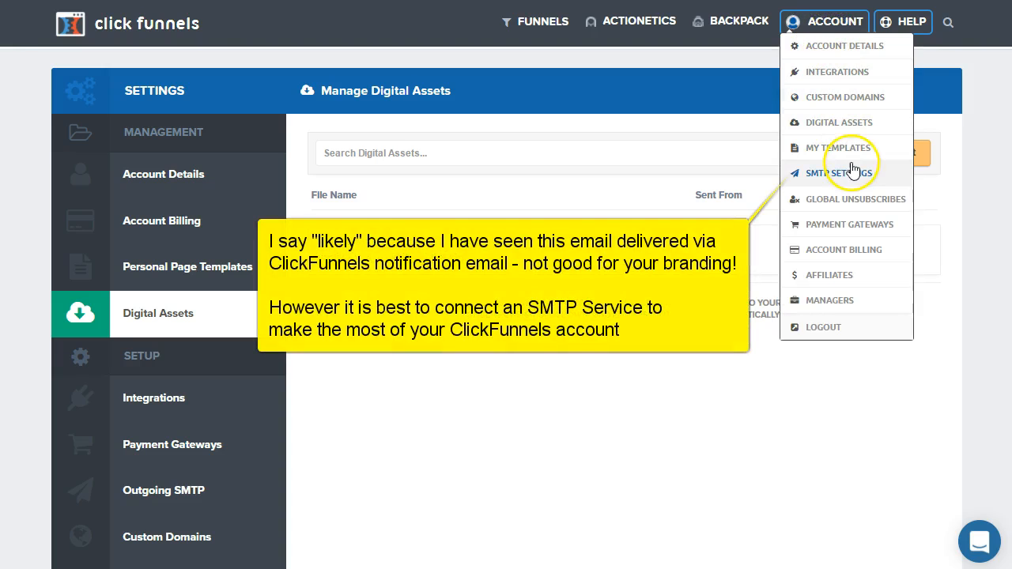
pyautogui.click(826, 23)
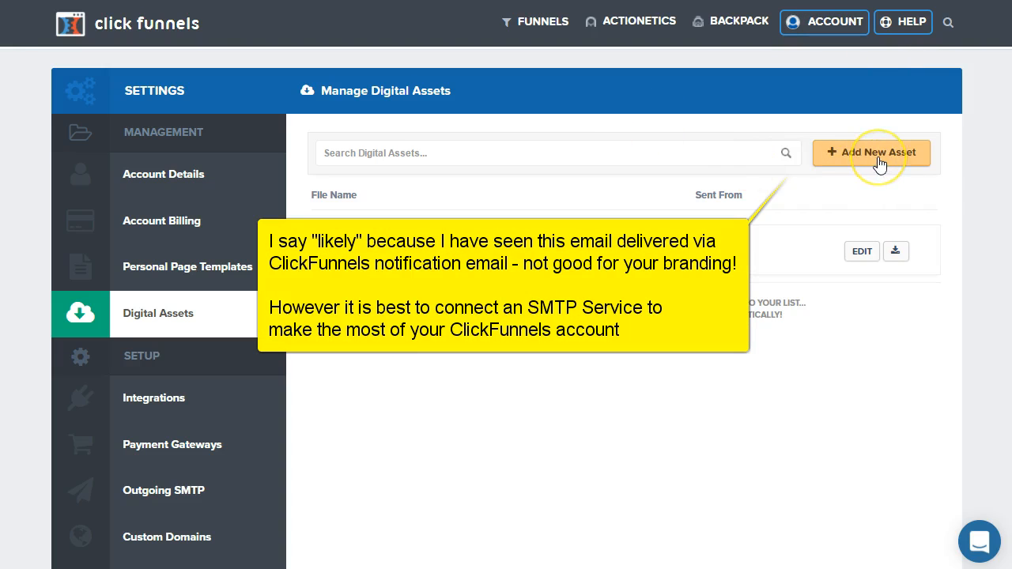
pyautogui.moveTo(872, 151)
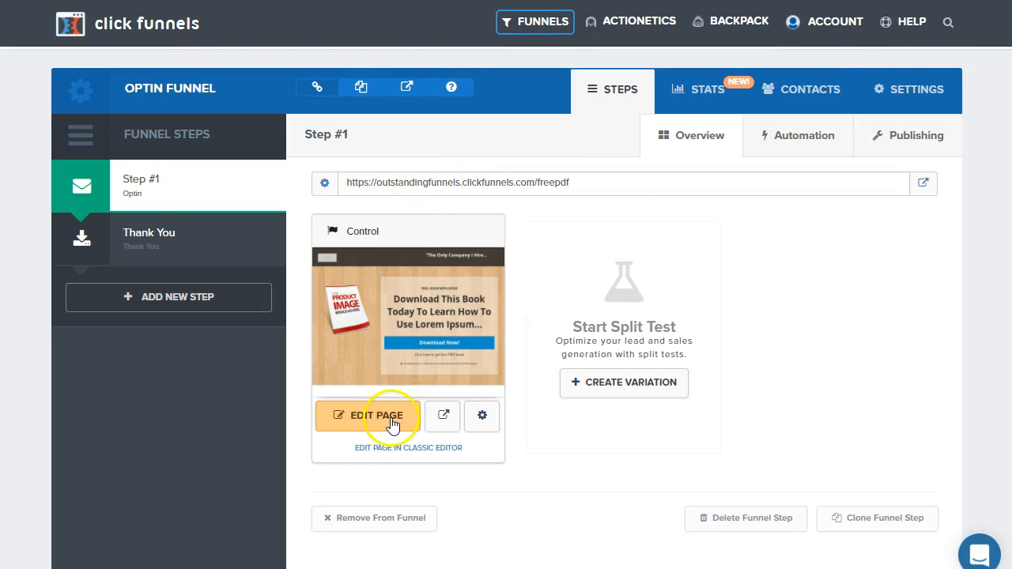
# Step: Attach the Outstanding Funnels digital asset in the opt-in page's General settings
pyautogui.click(370, 415)
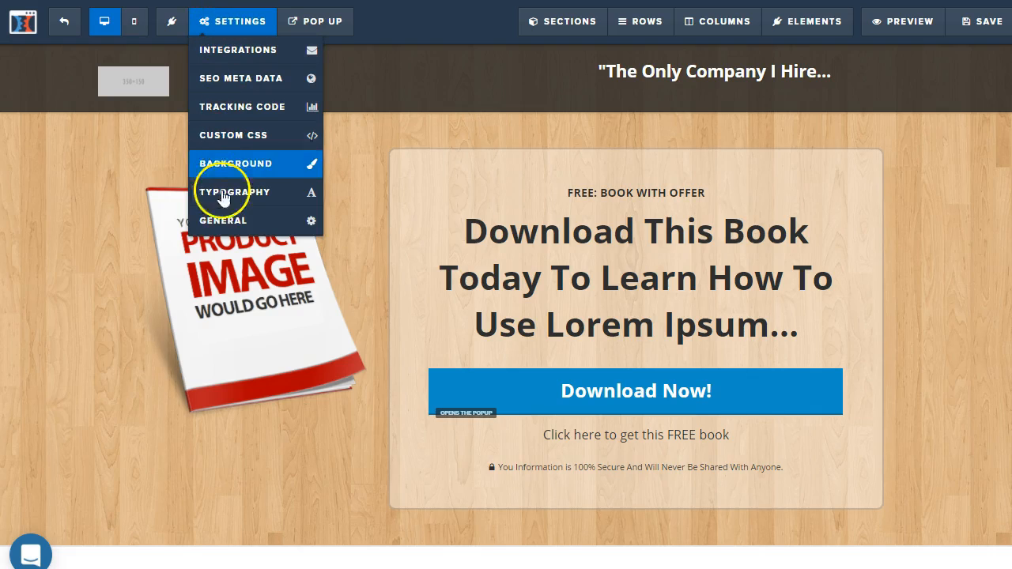
pyautogui.moveTo(224, 222)
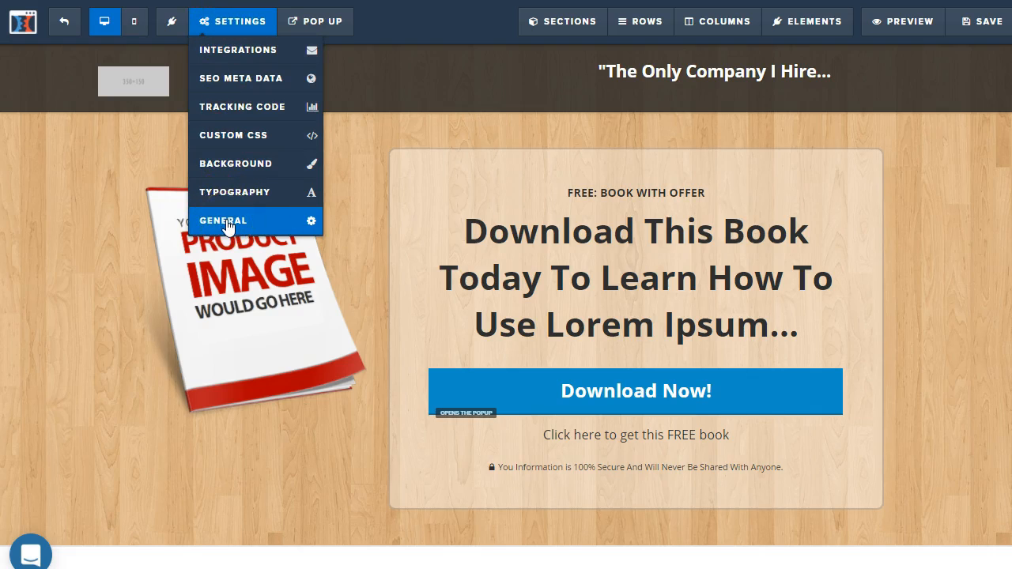
pyautogui.click(224, 222)
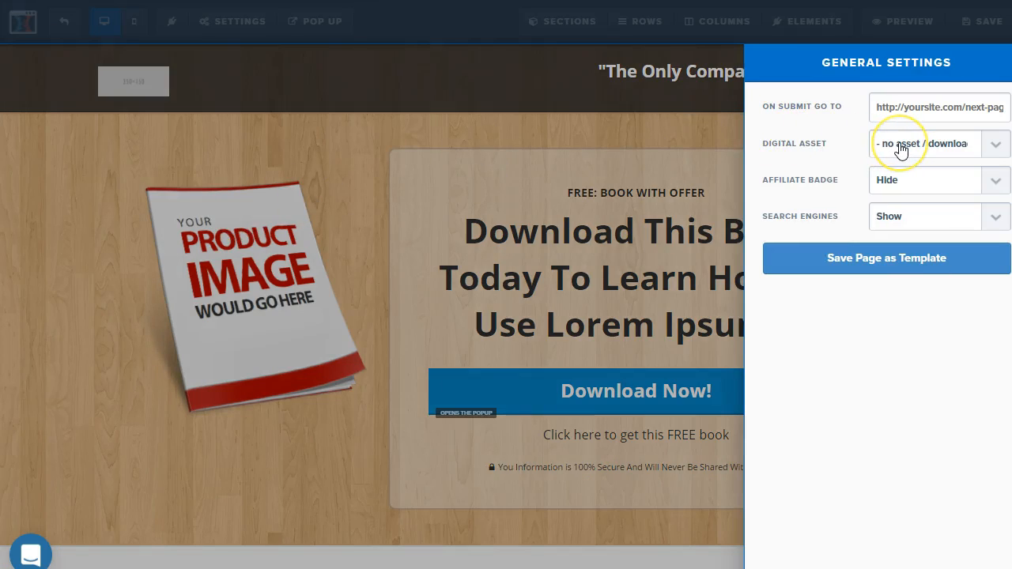
pyautogui.click(940, 144)
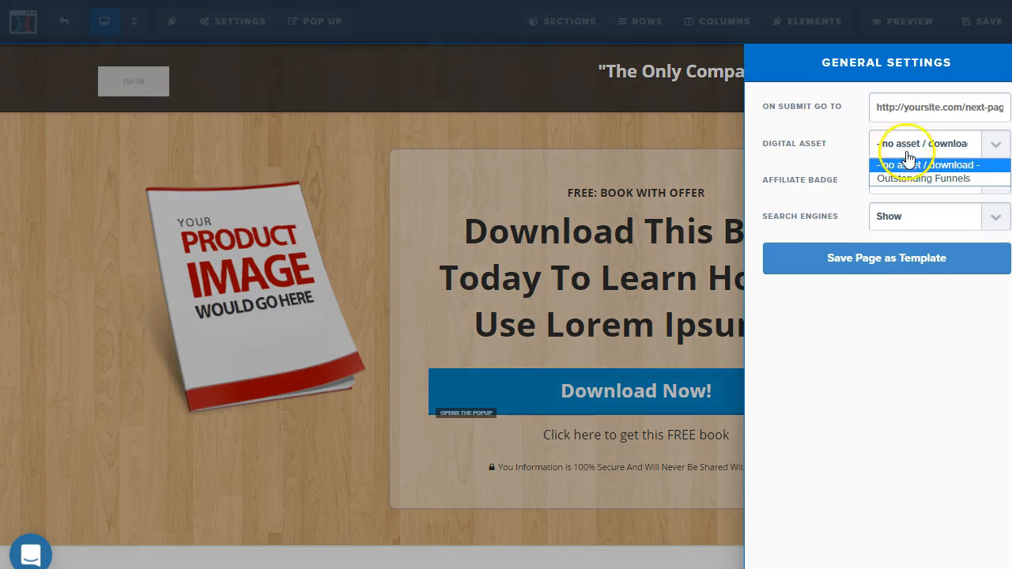
pyautogui.moveTo(923, 177)
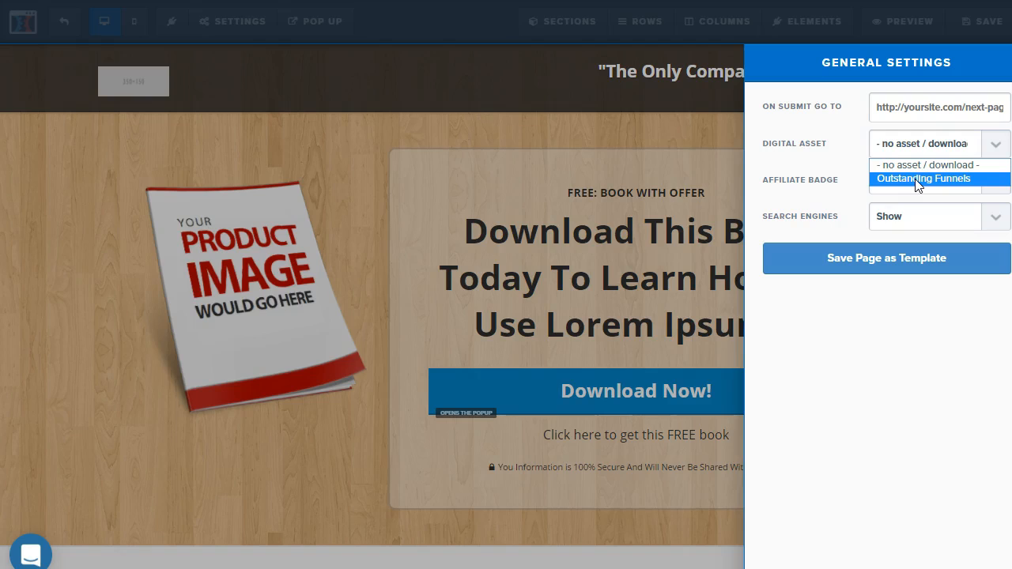
pyautogui.click(923, 177)
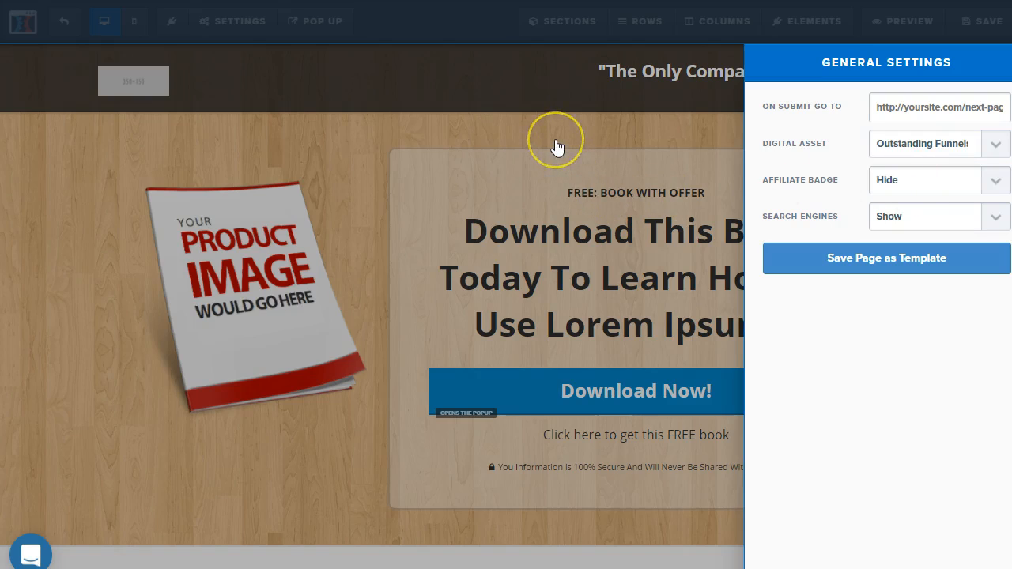
pyautogui.moveTo(899, 151)
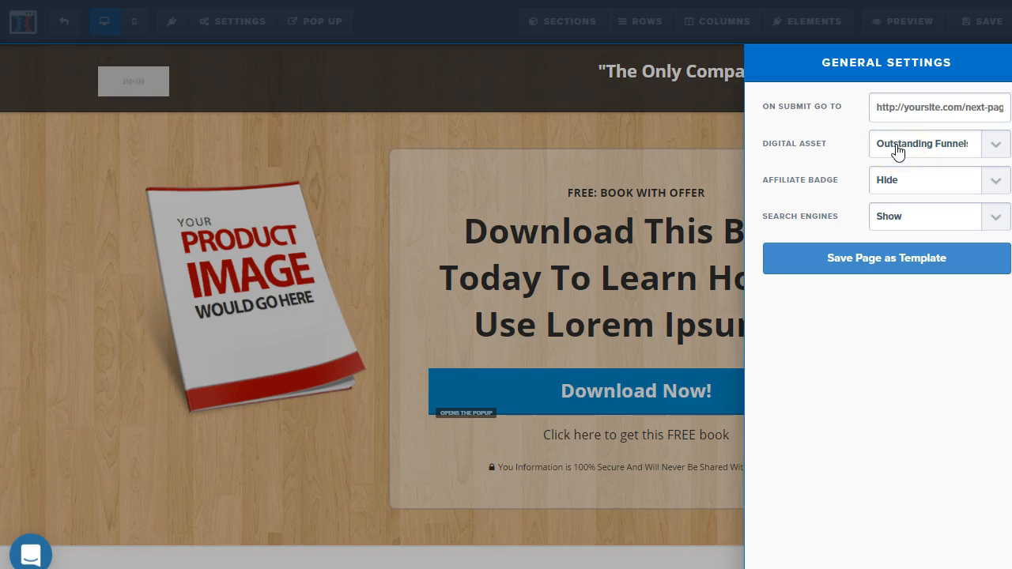
pyautogui.click(316, 23)
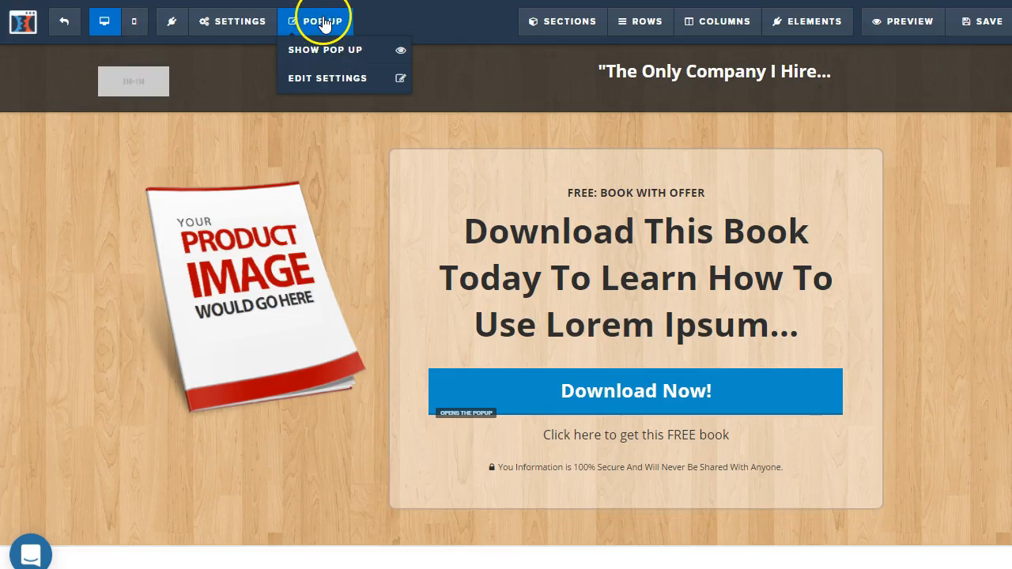
pyautogui.click(326, 49)
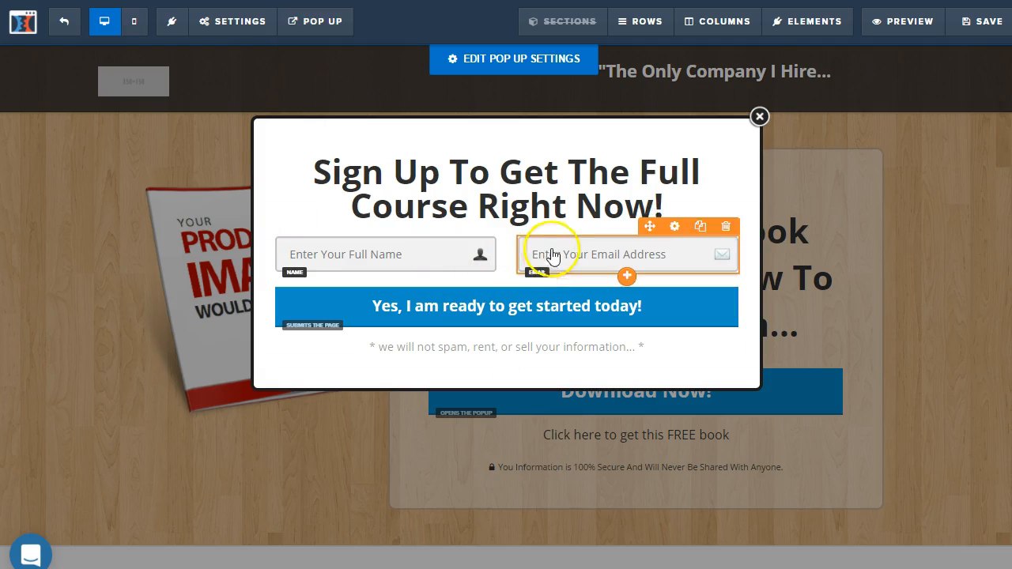
pyautogui.click(760, 117)
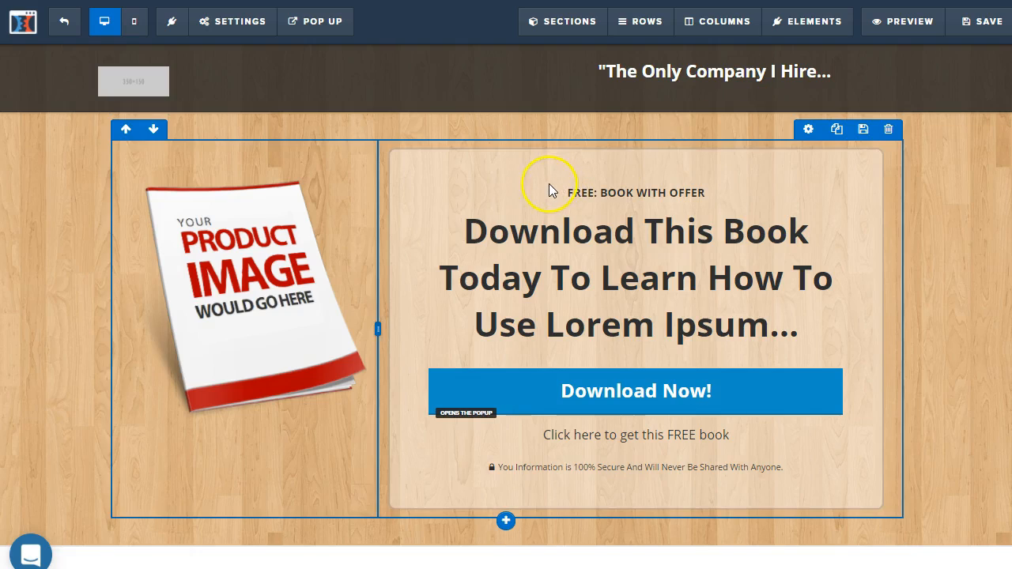